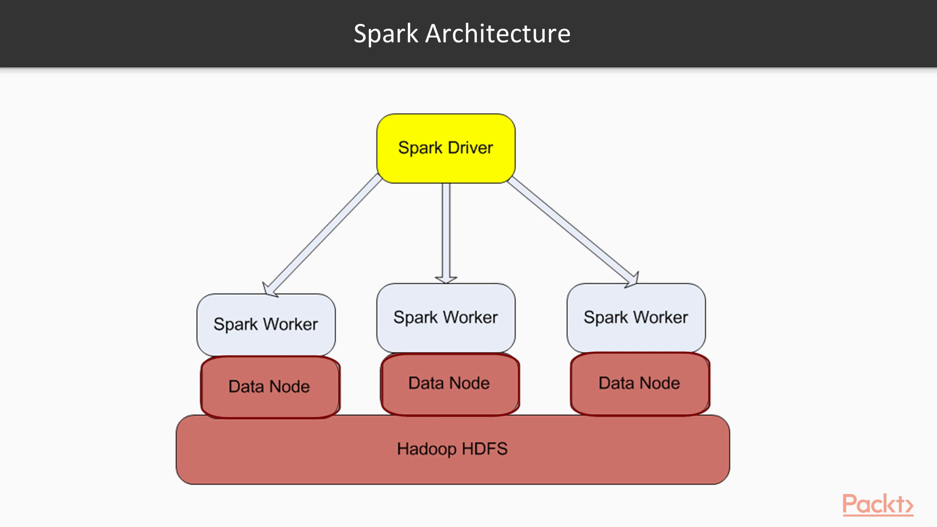
Step: Advance past the Spark Architecture slide toward the MLlibPipelineTest view in IntelliJ IDEA
key(Right)
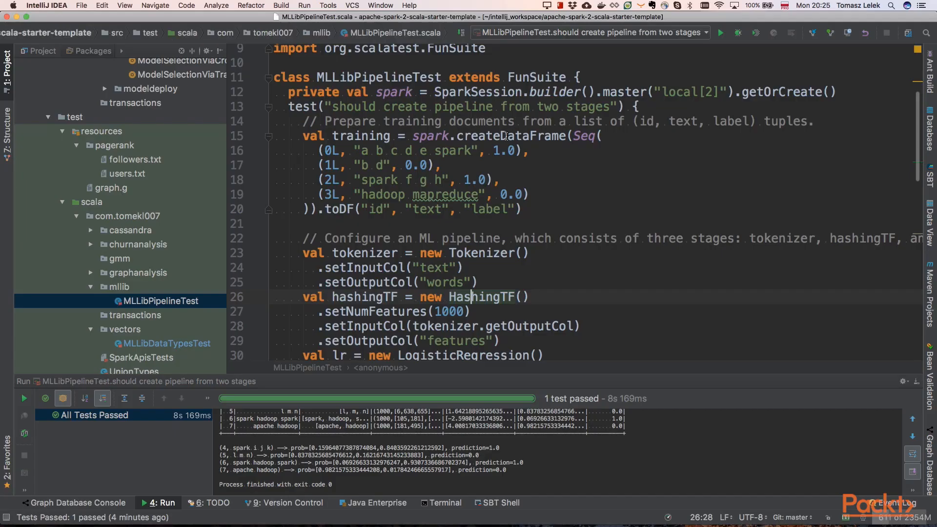
Step: Select ModelSelectionViaCrossValidationExample.scala in the Project tree's mllib folder to review its run output
scroll(down, 3)
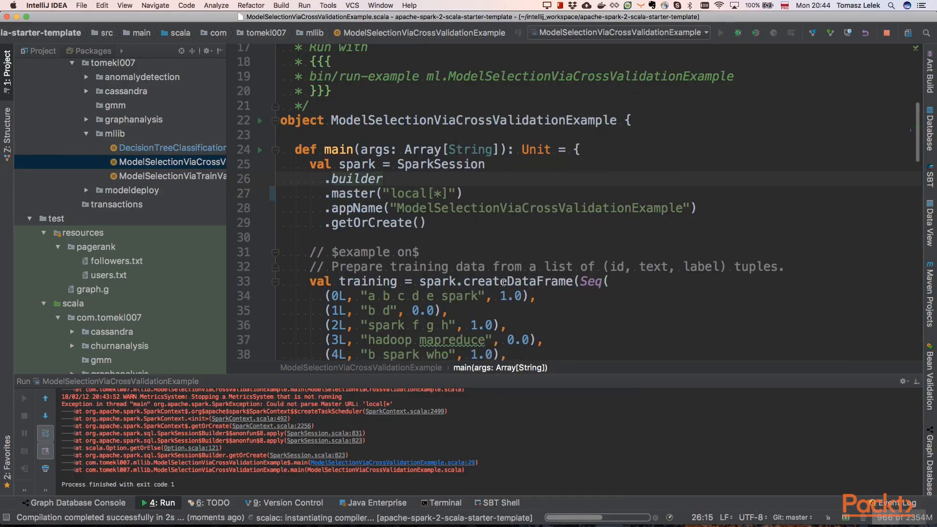
click(159, 278)
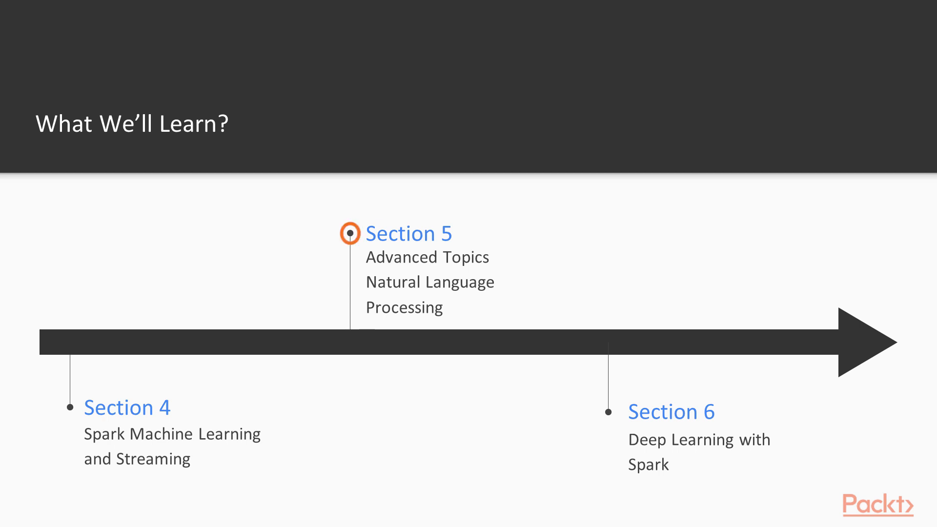
Step: Advance from the What We'll Learn roadmap to the deep learning network layers slide
key(Right)
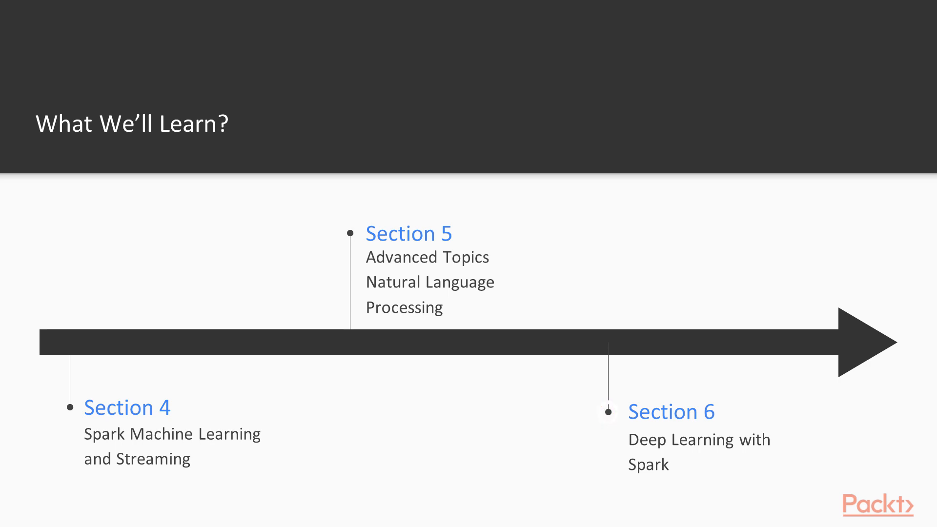
key(Right)
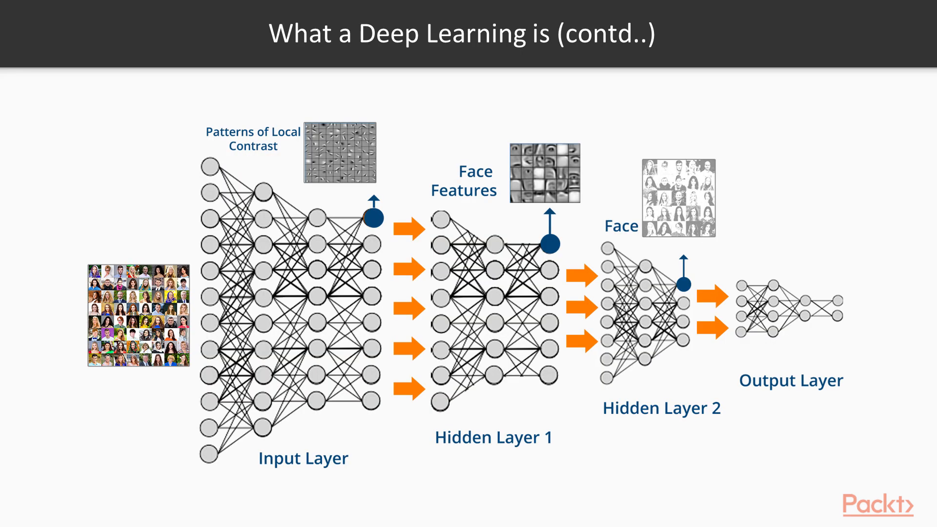